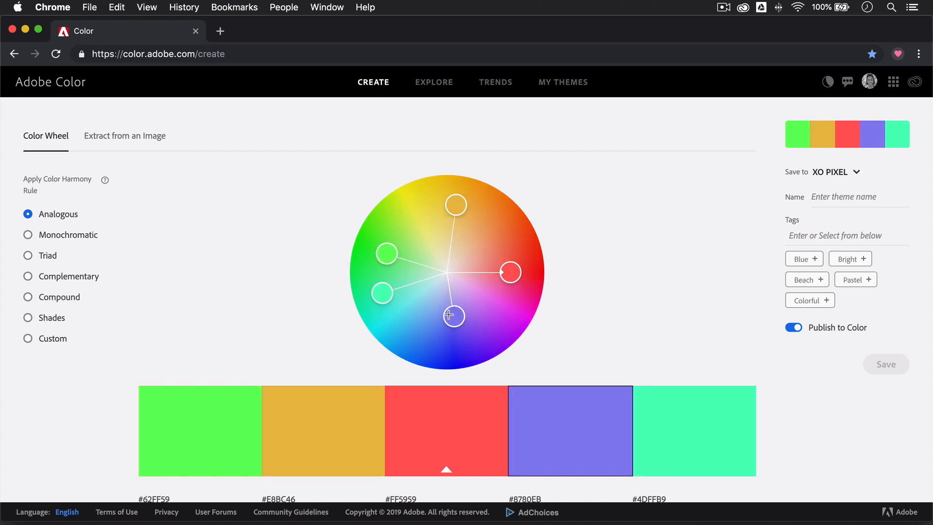
- Cycle the wheel through Monochromatic, Triad and Shades, landing on a Compound green-and-purple palette
{"action": "left_click", "coordinate": [28, 234]}
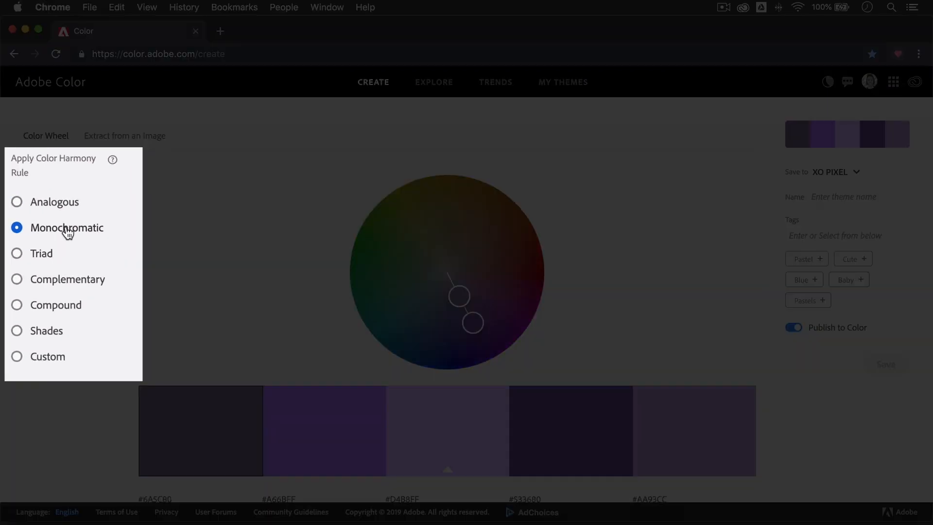
{"action": "left_click", "coordinate": [40, 252]}
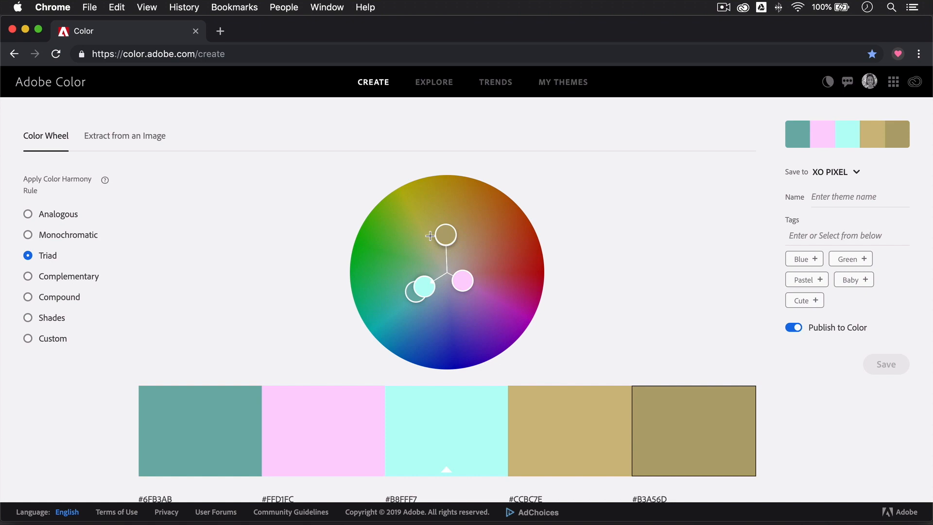
{"action": "left_click", "coordinate": [29, 318]}
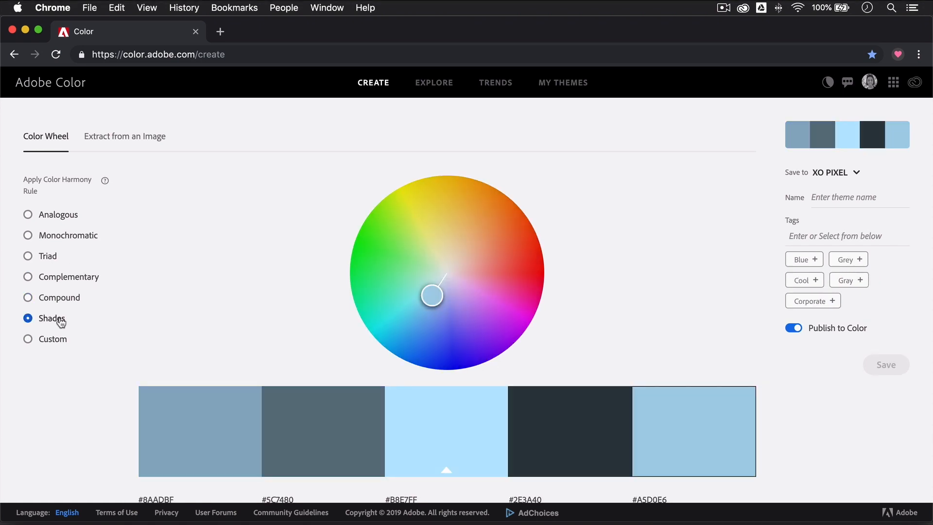
{"action": "mouse_move", "coordinate": [58, 342]}
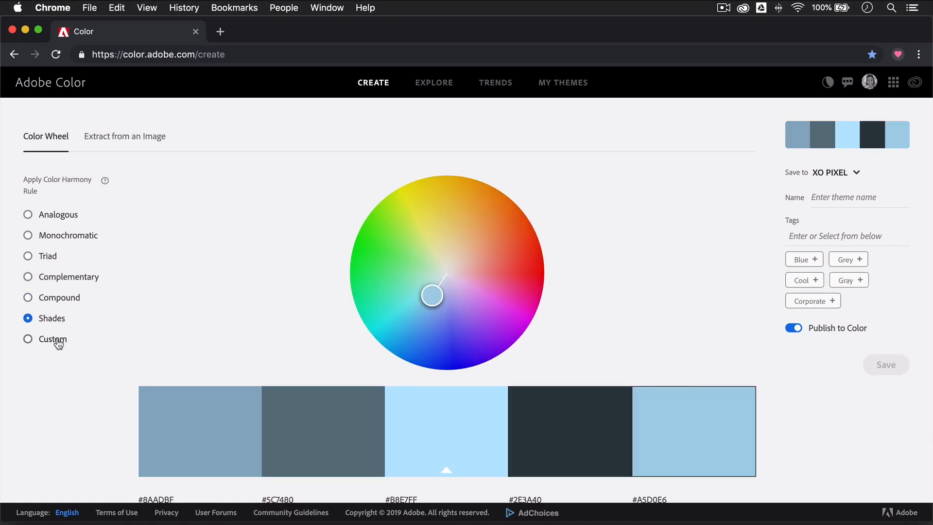
{"action": "mouse_move", "coordinate": [64, 305]}
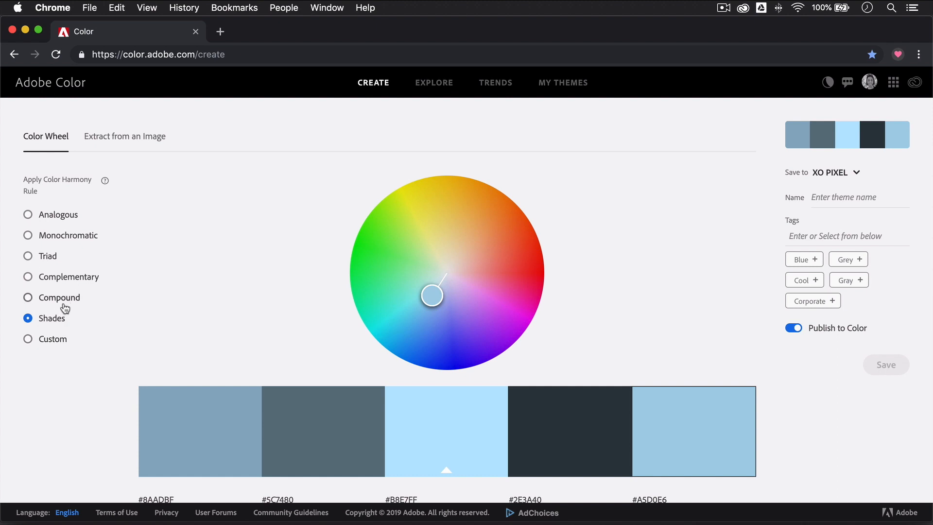
{"action": "left_click", "coordinate": [28, 297]}
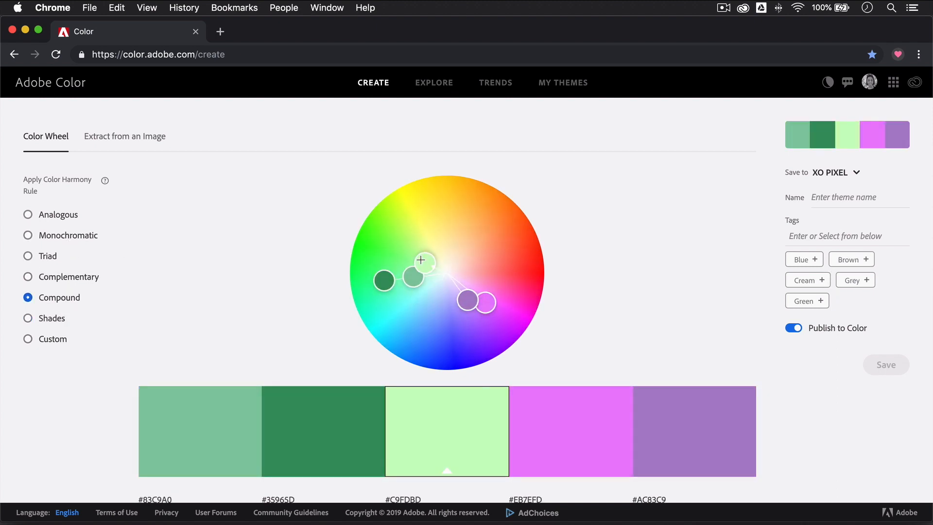
- Choose Analogous, name the green-and-cyan palette 'My Theme' and save it to the XO PIXEL library
{"action": "scroll", "scroll_direction": "down", "scroll_amount": 3}
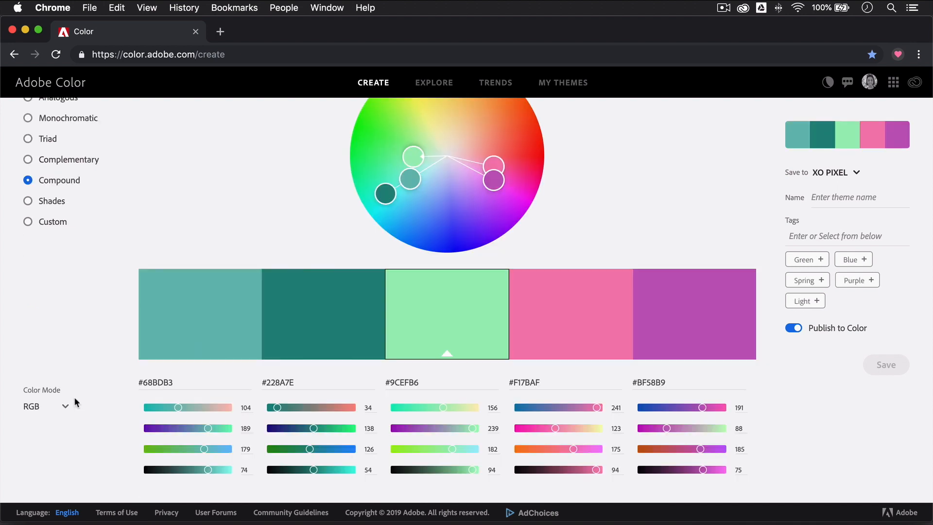
{"action": "left_click", "coordinate": [49, 407]}
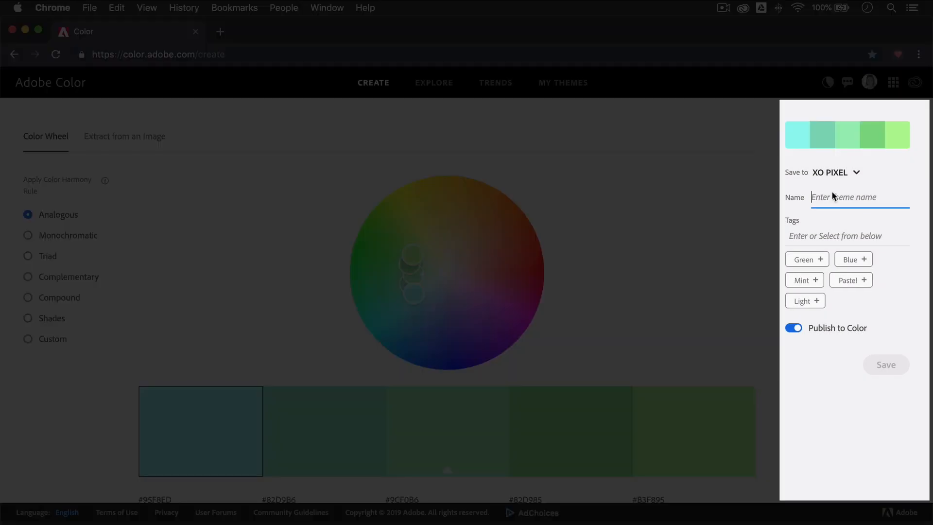
{"action": "type", "text": "My Theme"}
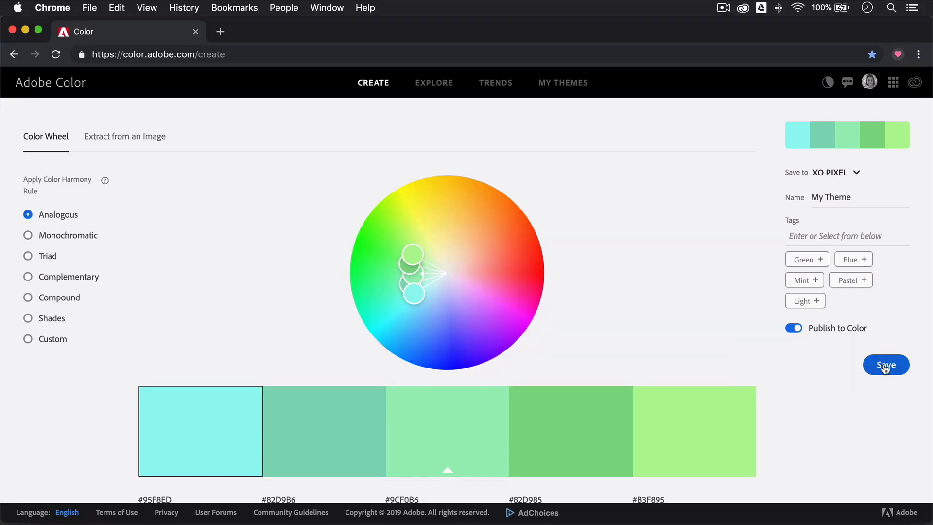
{"action": "left_click", "coordinate": [886, 364]}
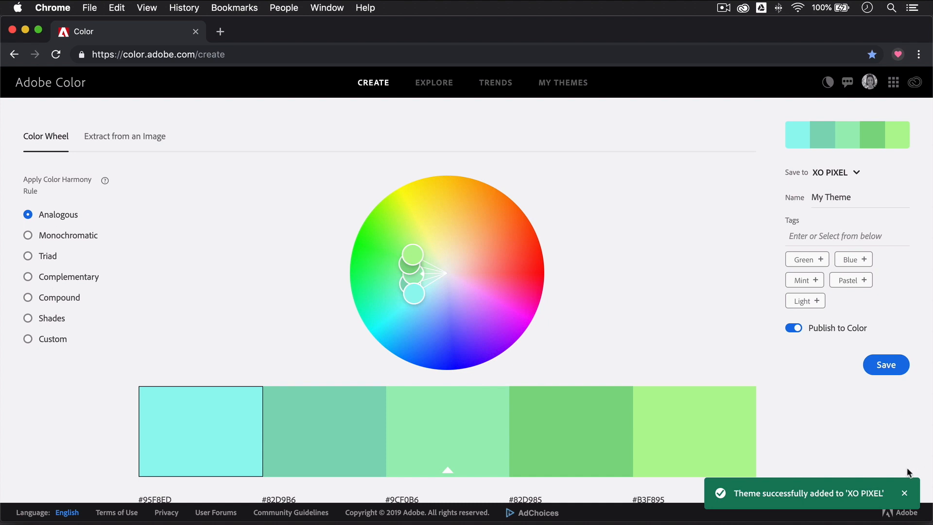
- Switch to Extract from an Image mode and go to a Pexels stock photo page
{"action": "left_click", "coordinate": [124, 136]}
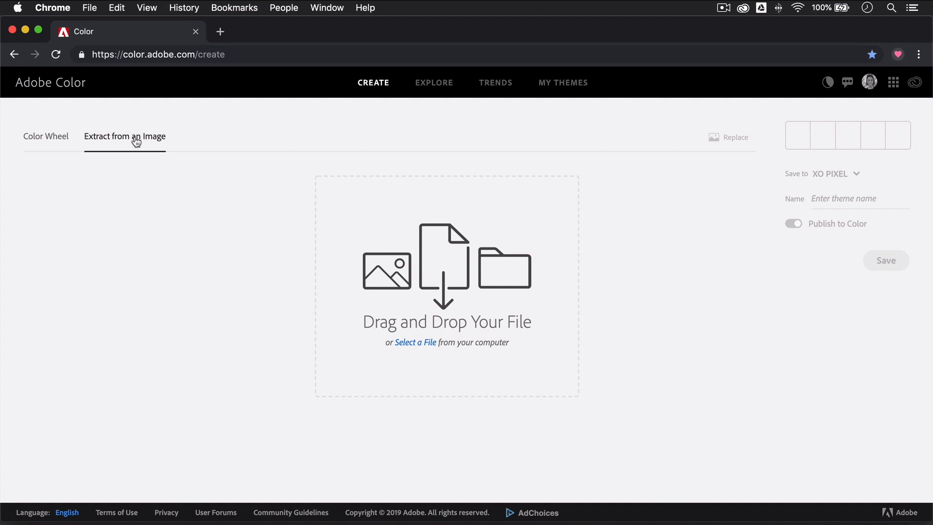
{"action": "mouse_move", "coordinate": [363, 275]}
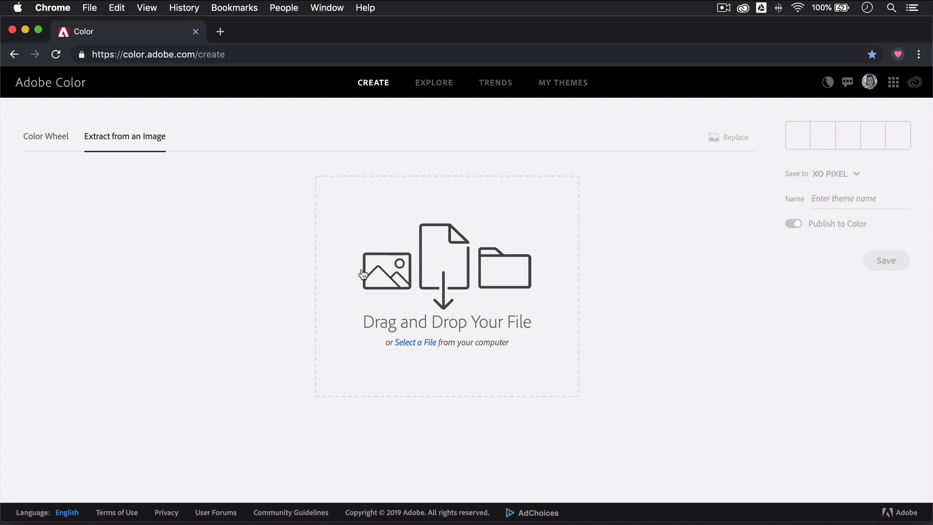
{"action": "left_click", "coordinate": [277, 31]}
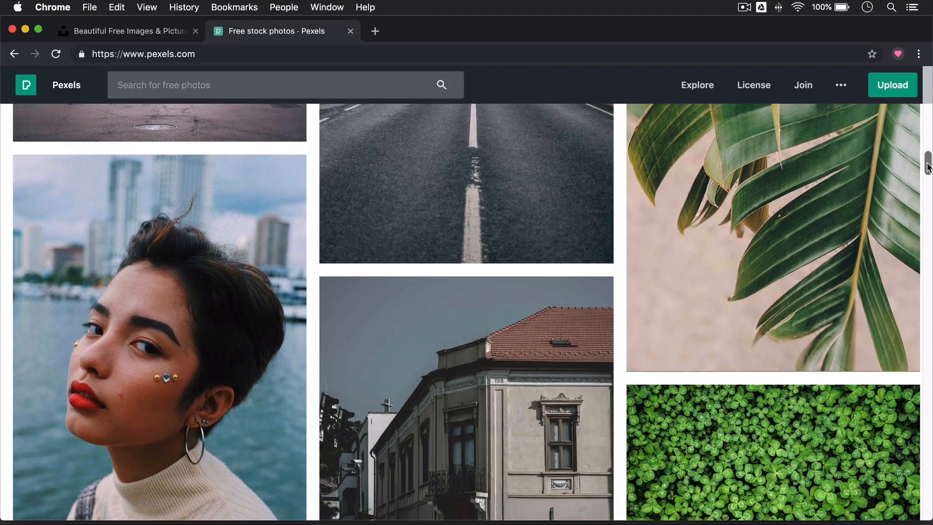
- Browse the Pexels and Unsplash photo feeds, then bring up the Pexels popcorn search results
{"action": "scroll", "scroll_direction": "down", "scroll_amount": 3}
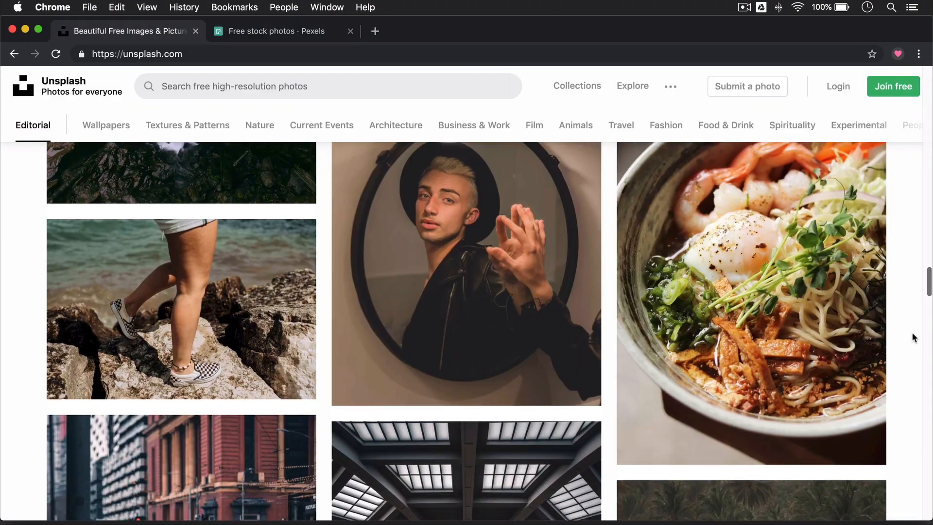
{"action": "scroll", "scroll_direction": "down", "scroll_amount": 3}
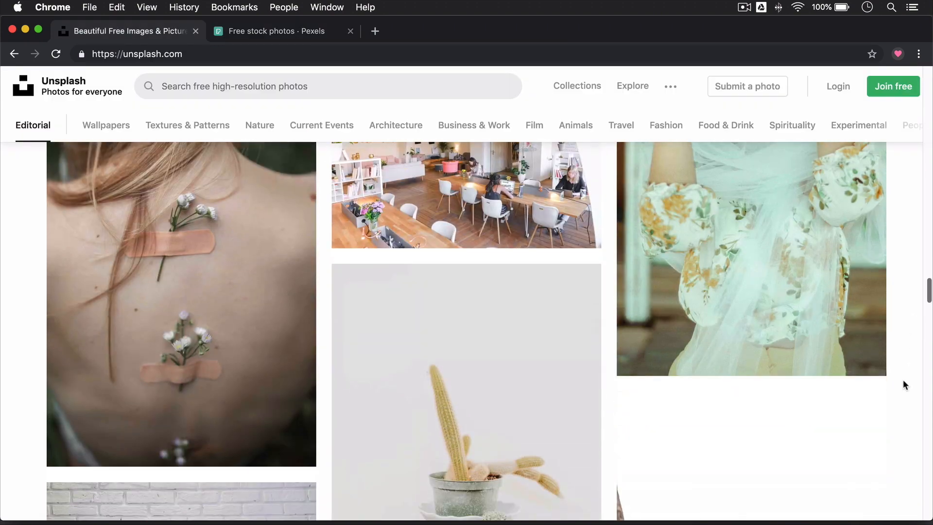
{"action": "scroll", "scroll_direction": "down", "scroll_amount": 3}
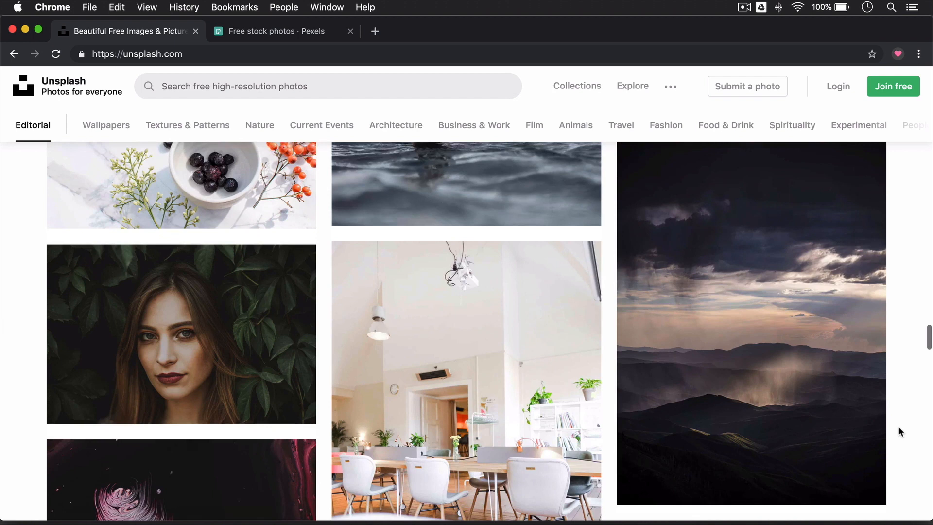
{"action": "left_click", "coordinate": [280, 31]}
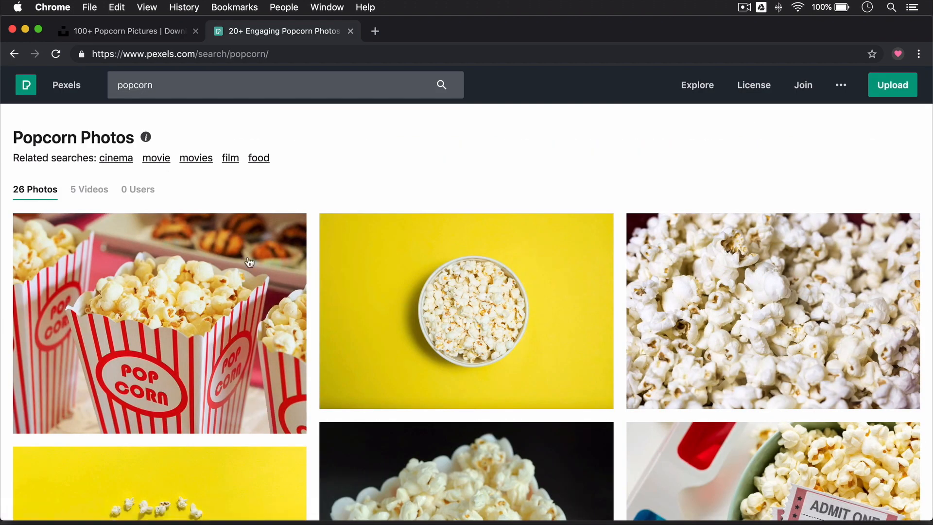
{"action": "scroll", "scroll_direction": "down", "scroll_amount": 3}
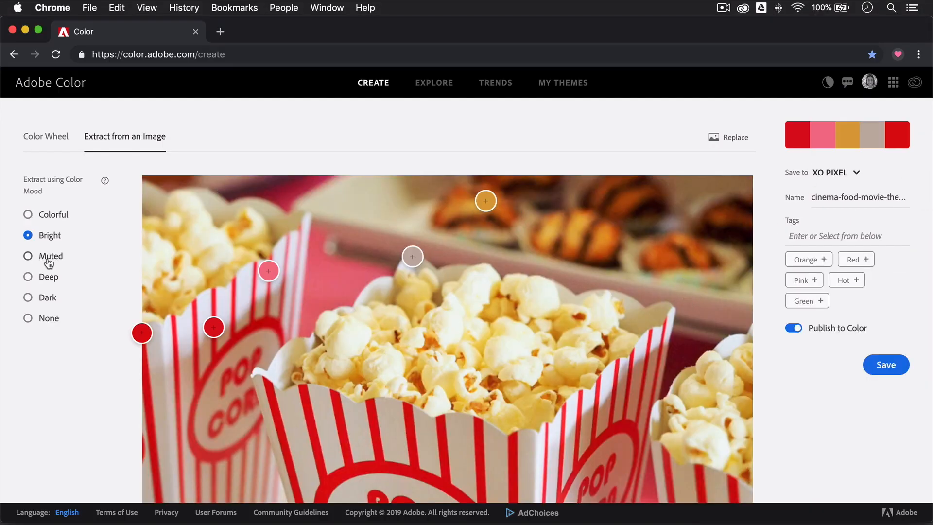
- Review the red, pink, cream and gold popcorn swatches, then go to the Explore community palettes
{"action": "scroll", "scroll_direction": "down", "scroll_amount": 3}
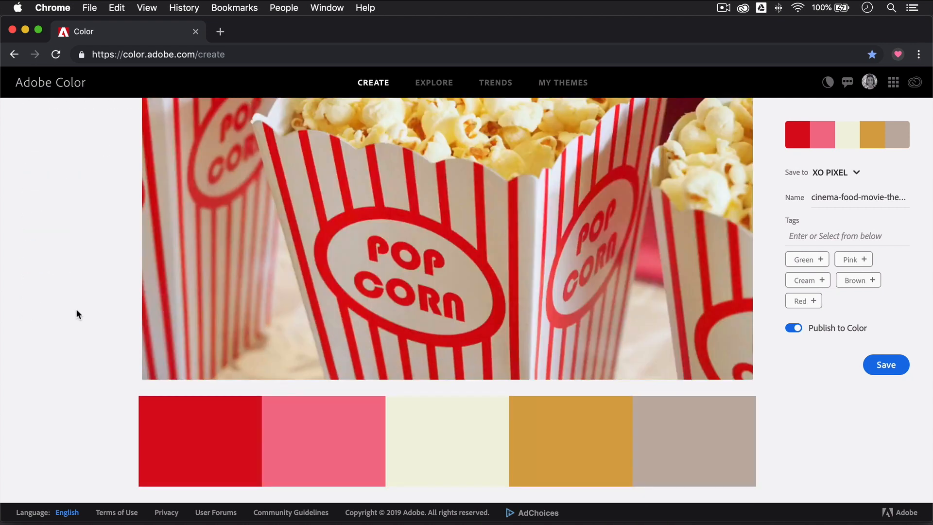
{"action": "left_click", "coordinate": [433, 82]}
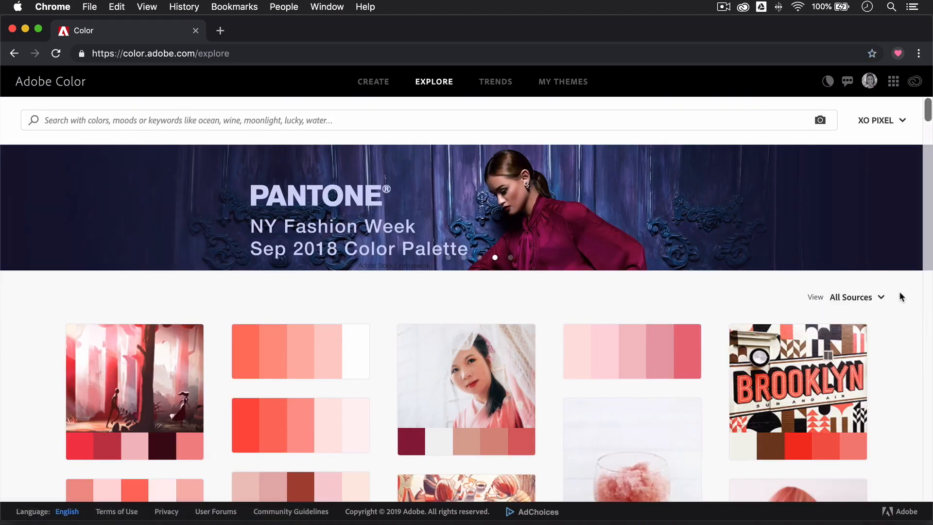
{"action": "mouse_move", "coordinate": [683, 302]}
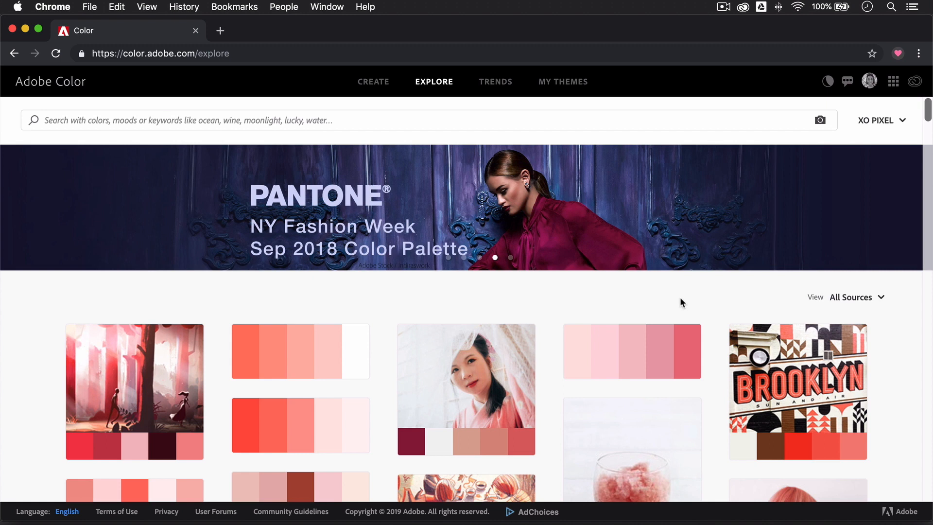
- Browse the Explore grid after an 'ice cream' search and move on to the Trends page
{"action": "scroll", "scroll_direction": "down", "scroll_amount": 3}
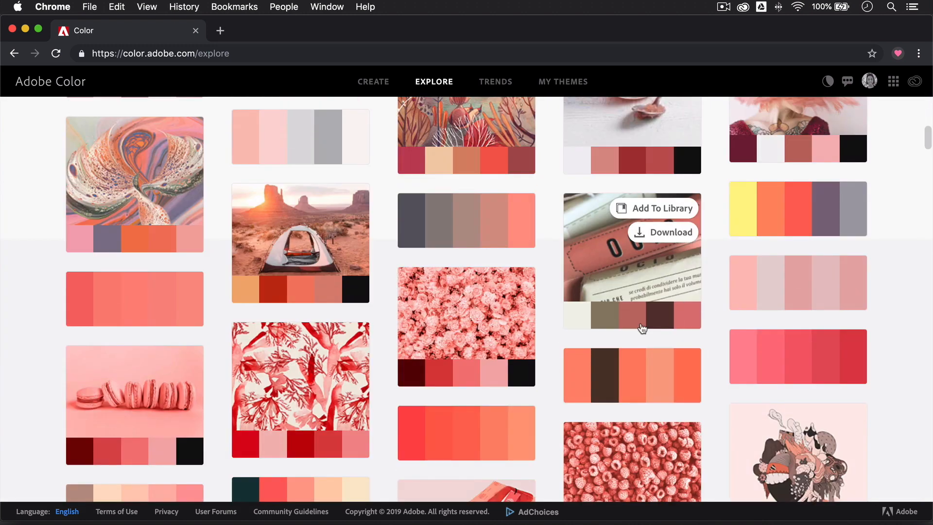
{"action": "scroll", "scroll_direction": "down", "scroll_amount": 3}
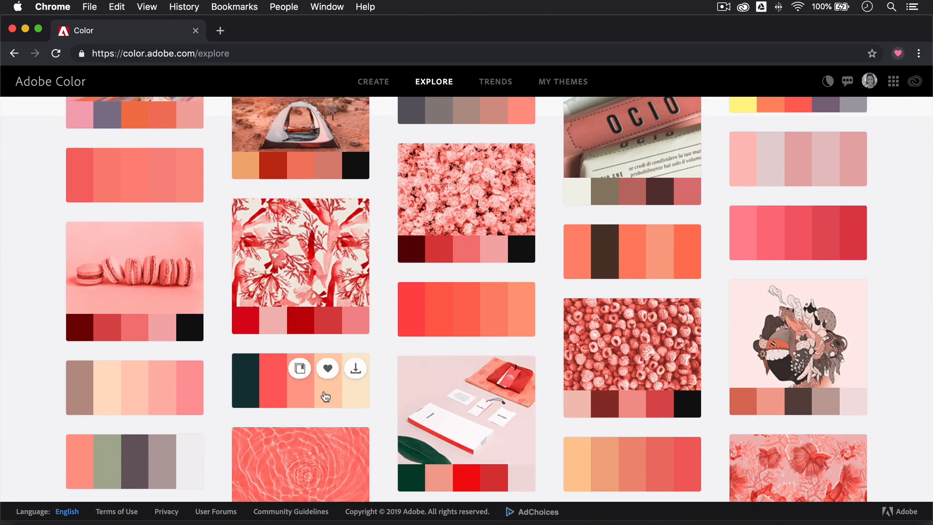
{"action": "scroll", "scroll_direction": "down", "scroll_amount": 3}
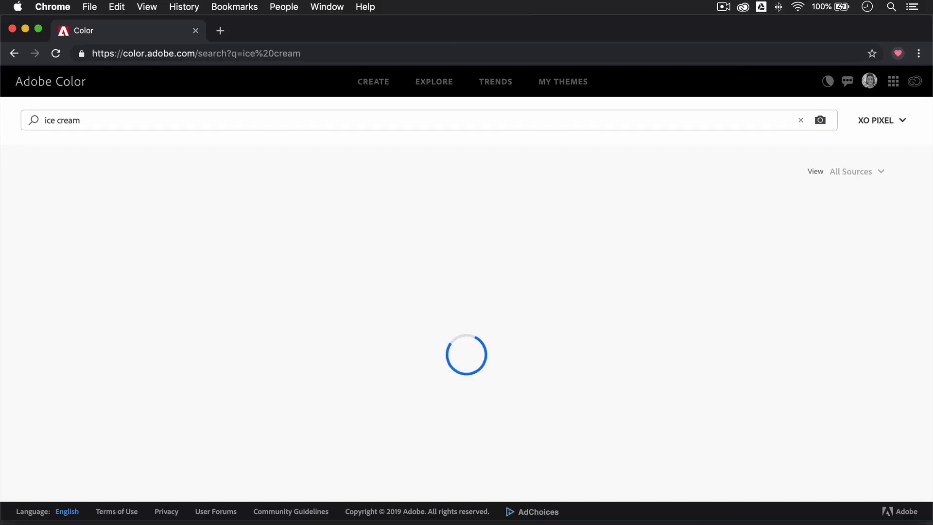
{"action": "left_click", "coordinate": [494, 82]}
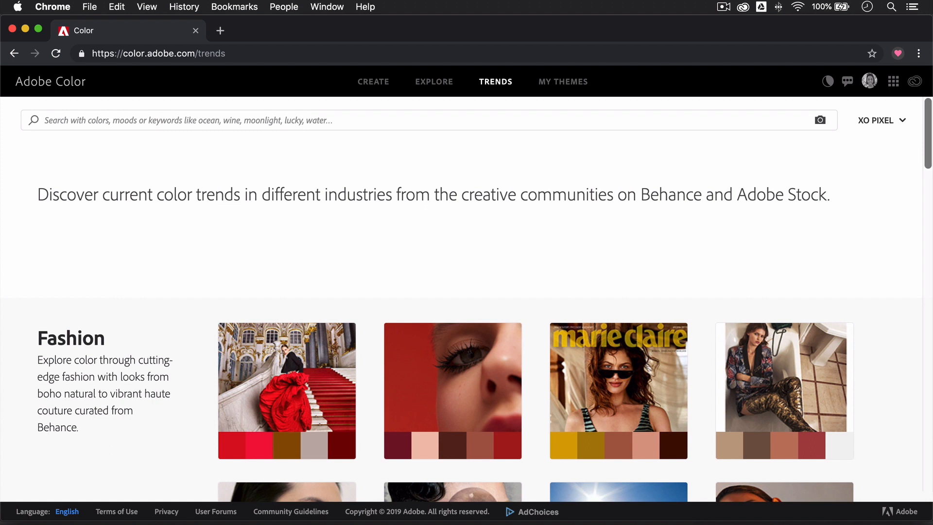
{"action": "scroll", "scroll_direction": "down", "scroll_amount": 3}
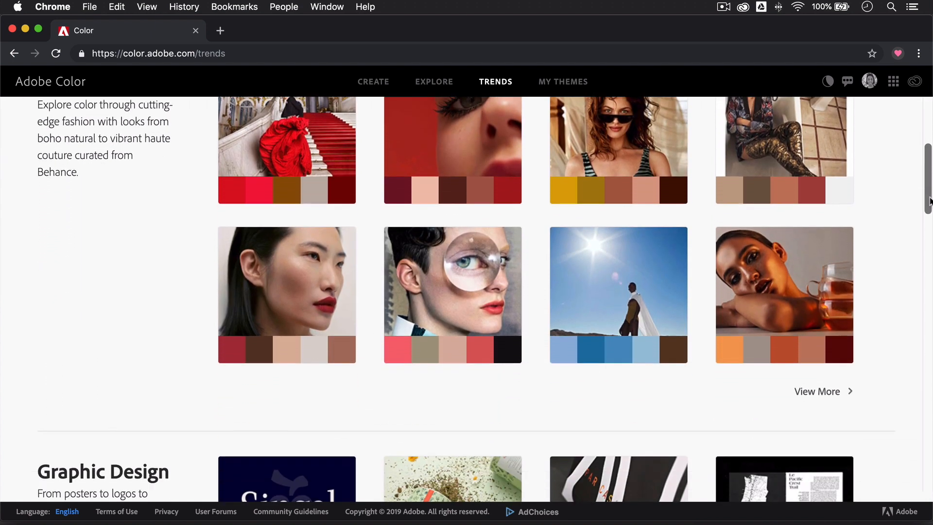
{"action": "scroll", "scroll_direction": "down", "scroll_amount": 3}
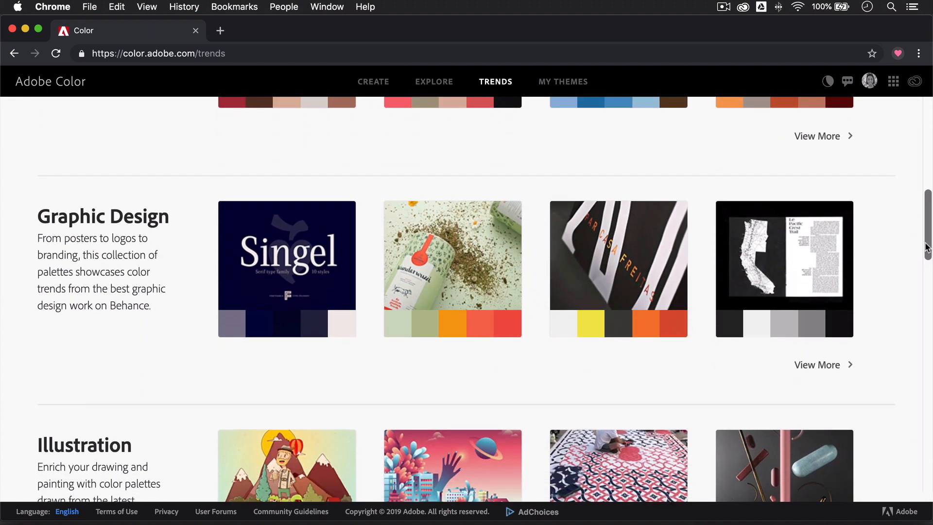